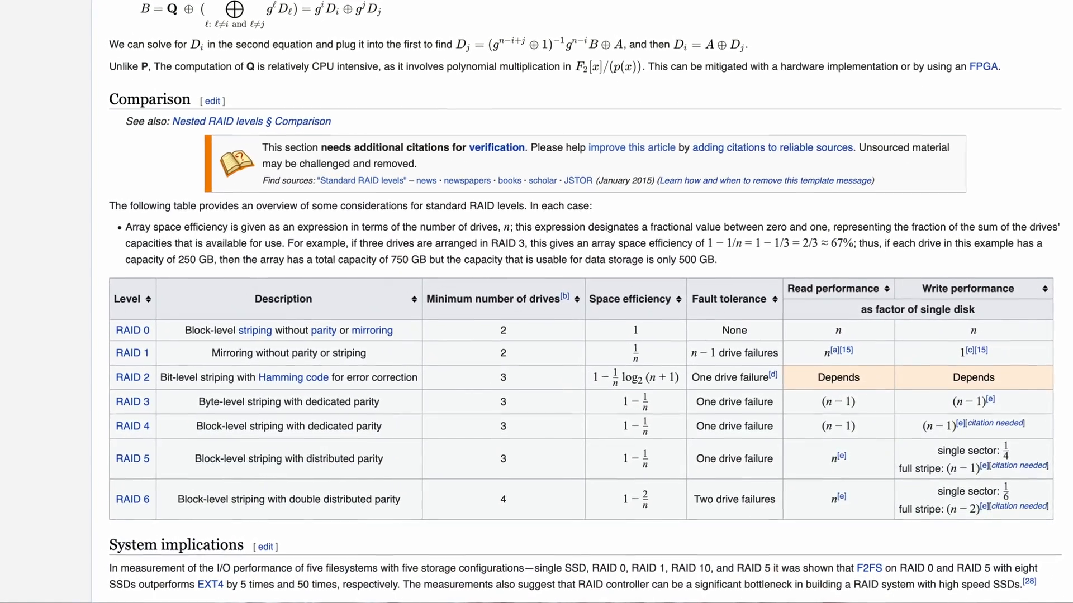
pyautogui.scroll(-3)
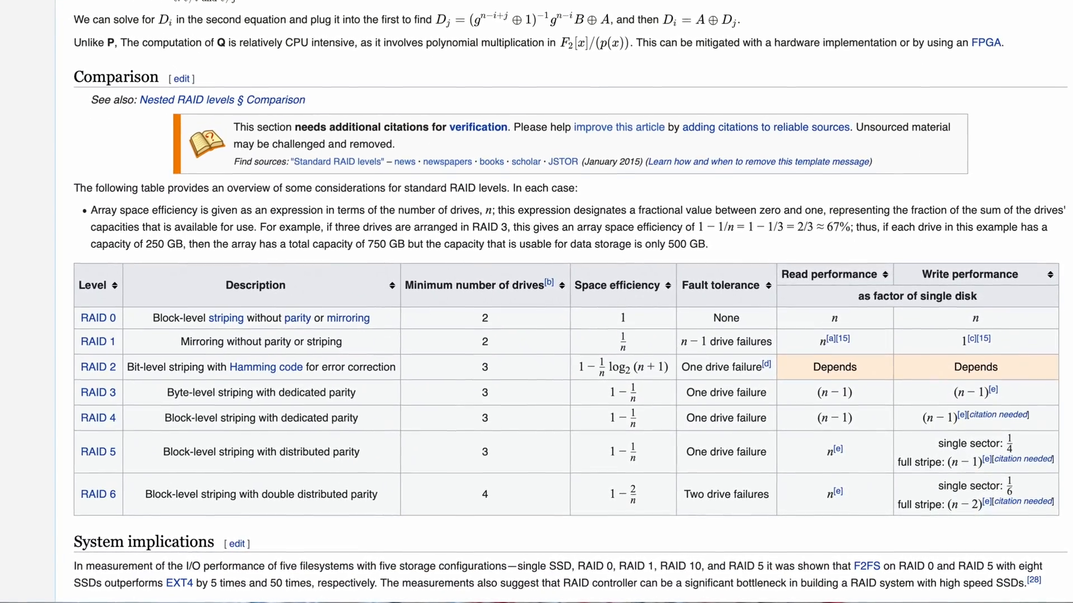
pyautogui.scroll(-3)
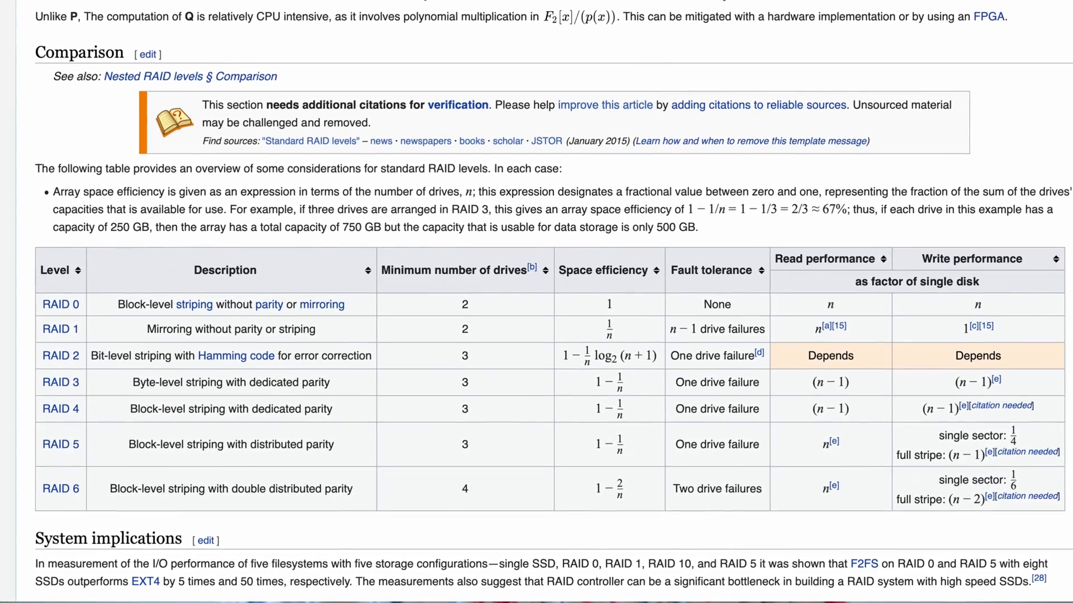